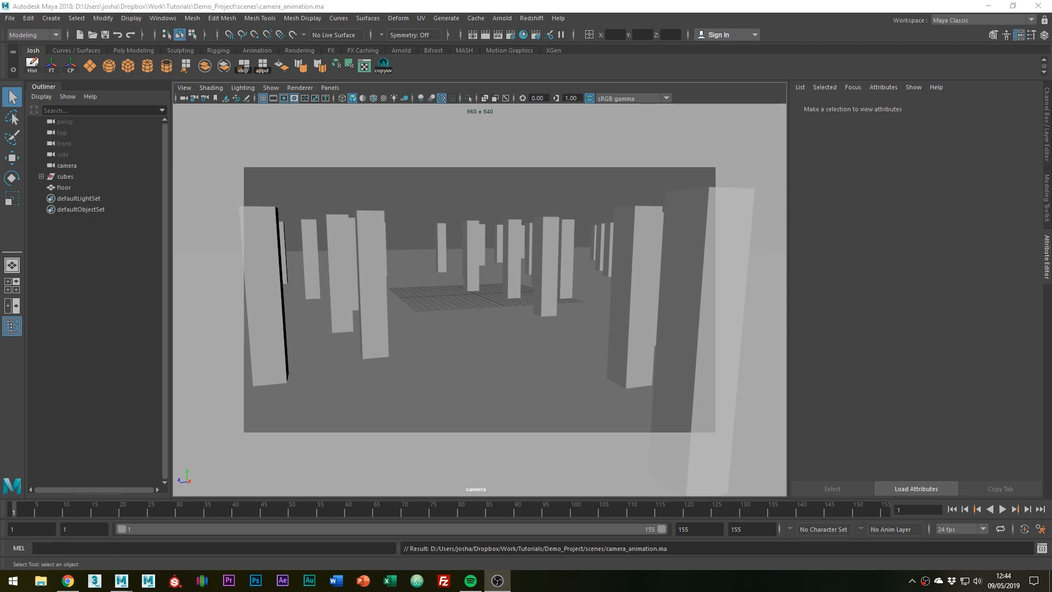
{"action": "mouse_move", "coordinate": [626, 369]}
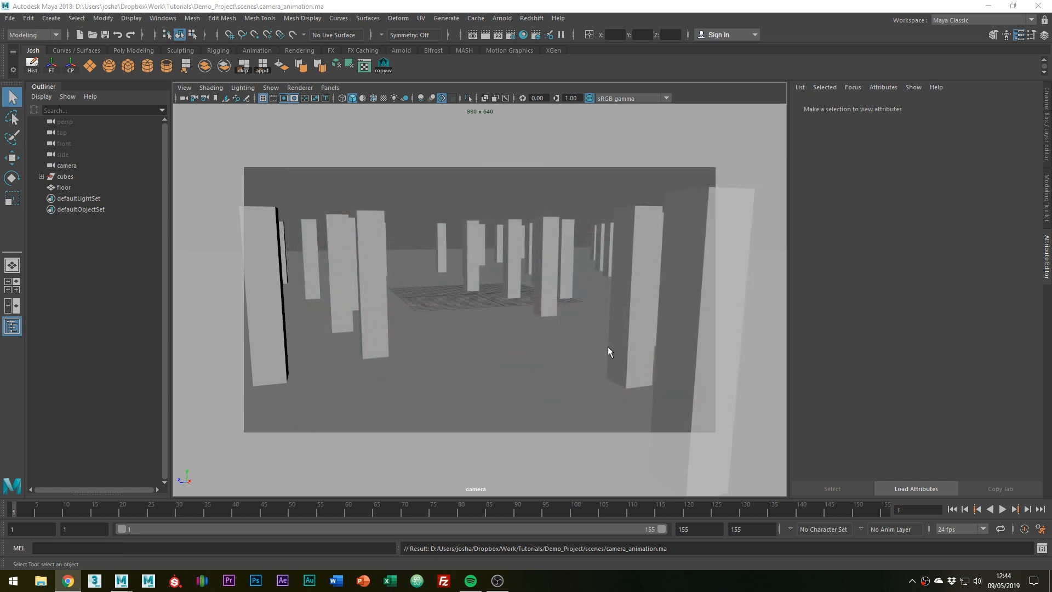
{"action": "mouse_move", "coordinate": [599, 343]}
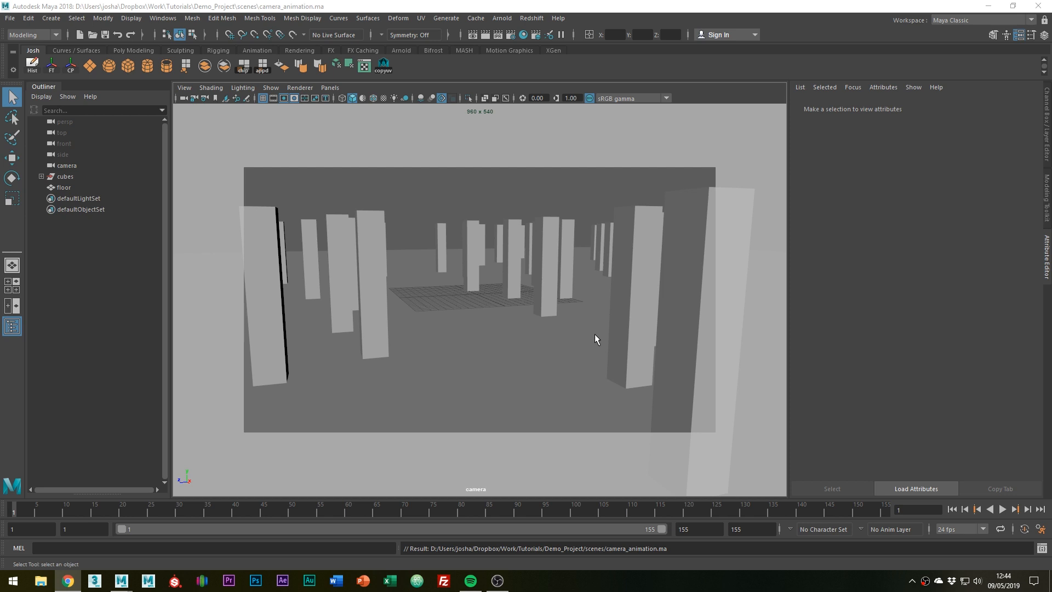
Play the camera animation forwards to preview its motion through the pillars.
{"action": "left_click", "coordinate": [1005, 509]}
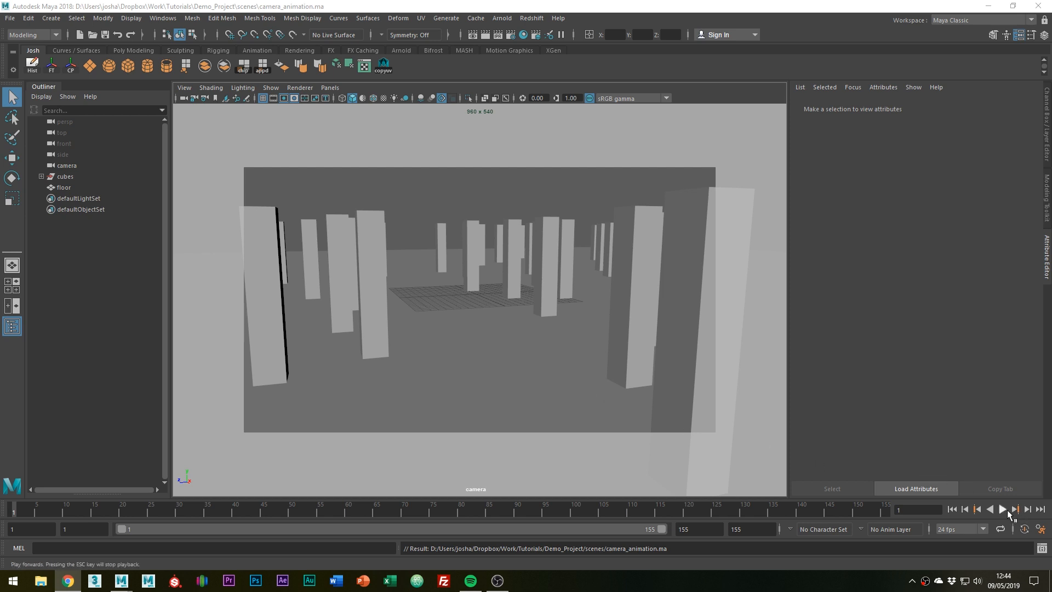
{"action": "left_click", "coordinate": [999, 509]}
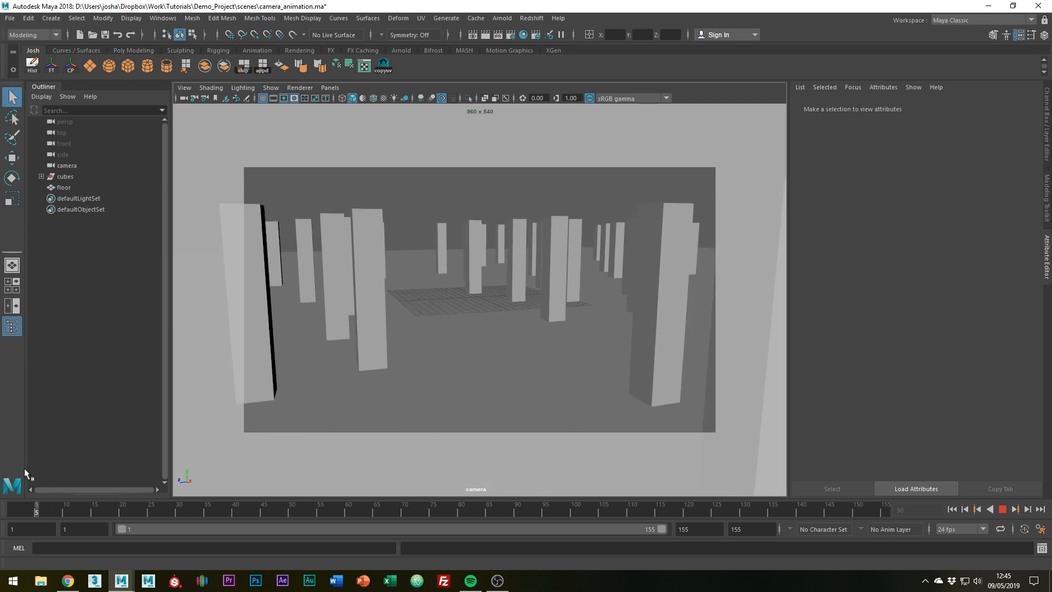
Select the camera, enable Shake under Film Back with both Shake values at 0, and target the horizontal Shake field.
{"action": "left_click", "coordinate": [67, 166]}
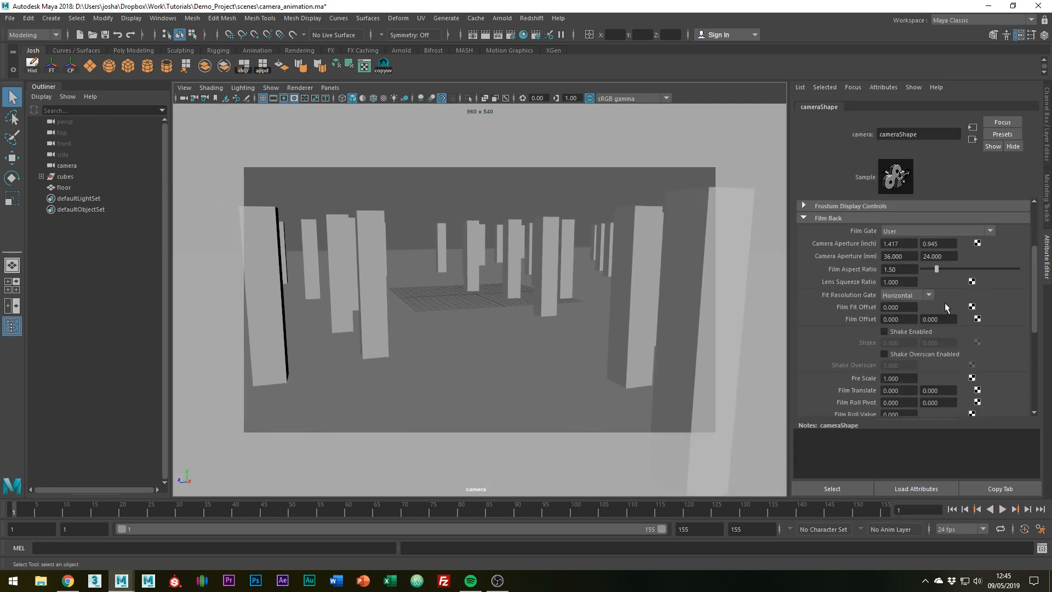
{"action": "mouse_move", "coordinate": [913, 354]}
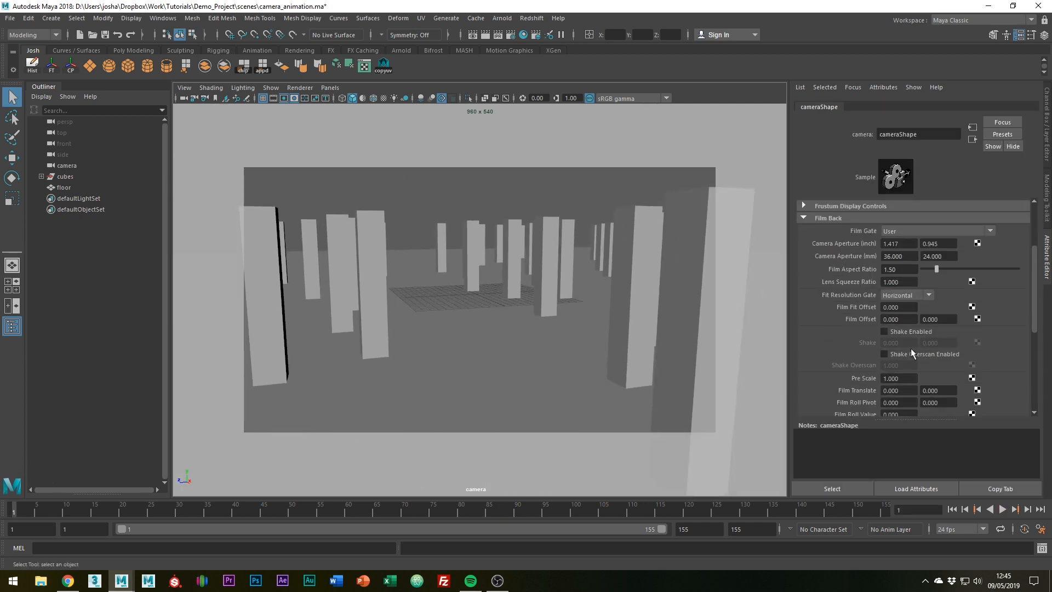
{"action": "left_click", "coordinate": [884, 331]}
{"action": "type", "text": "0.100"}
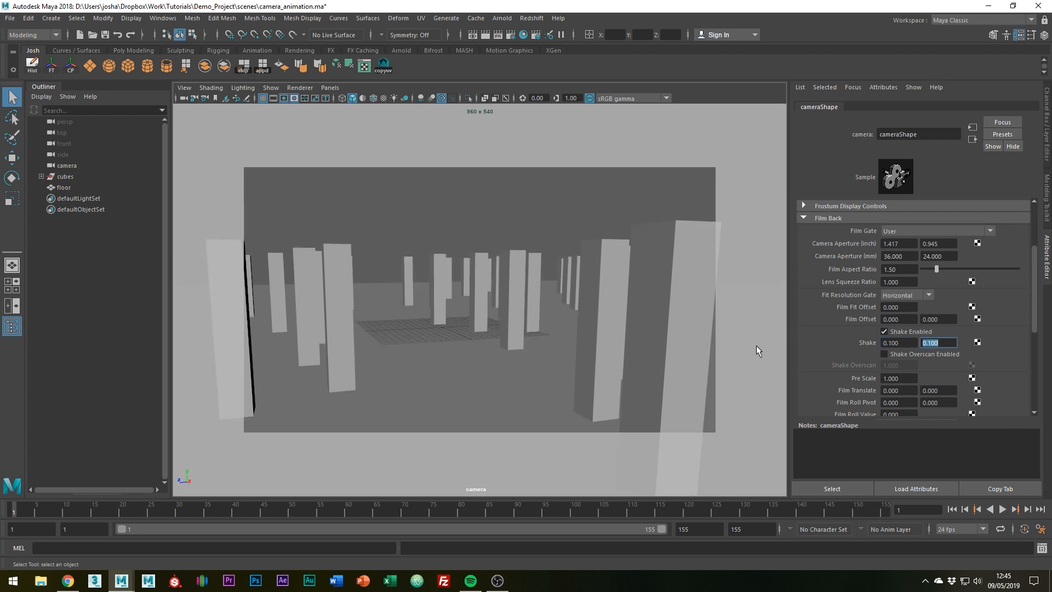
{"action": "left_click", "coordinate": [253, 508]}
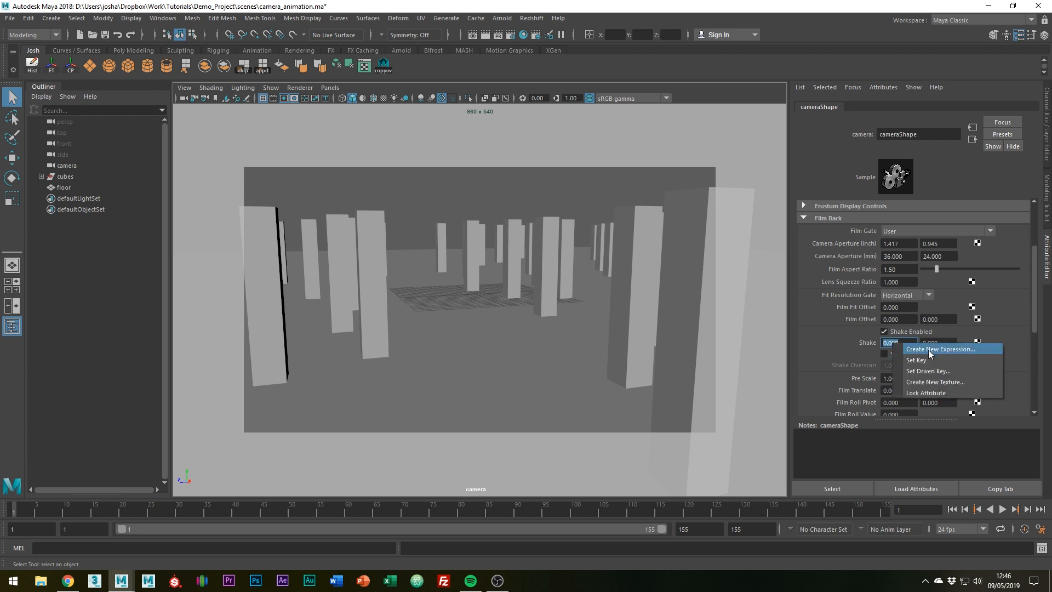
Create a new expression named shake_h and insert the camera's horizontalShake attribute.
{"action": "left_click", "coordinate": [940, 348]}
{"action": "type", "text": "shake"}
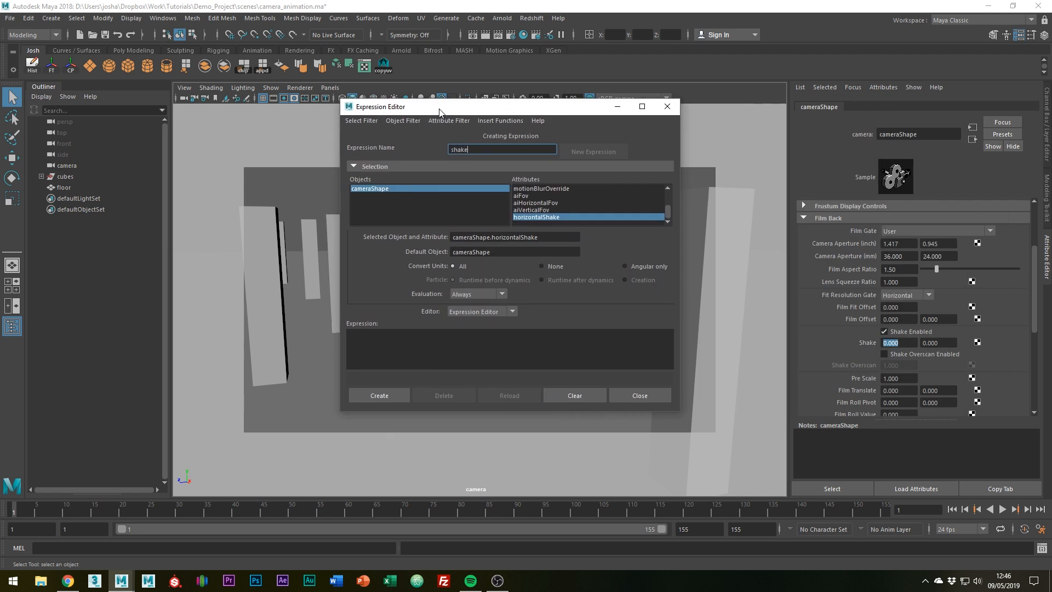
{"action": "type", "text": "_h"}
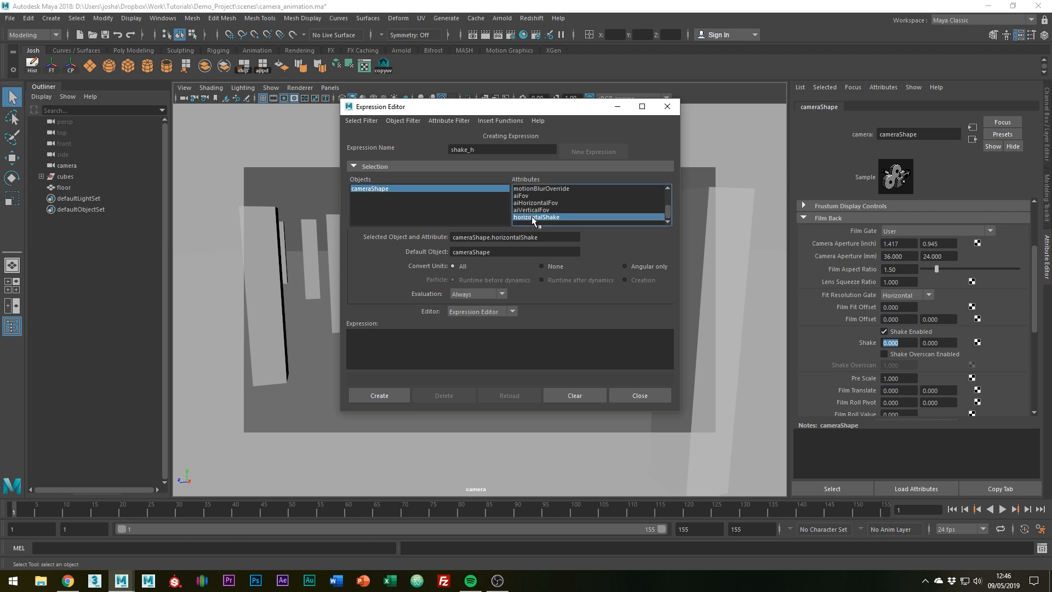
{"action": "mouse_move", "coordinate": [557, 222]}
{"action": "type", "text": "cameraShape.horizontalShake"}
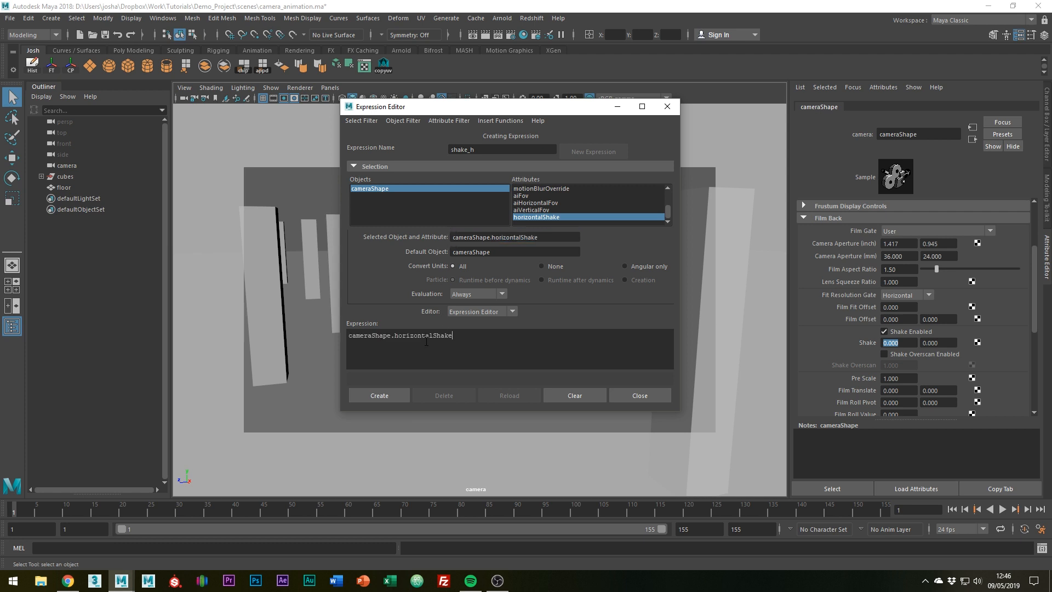
Write the expression cameraShape.horizontalShake = noise(frame*x)*y;.
{"action": "type", "text": "="}
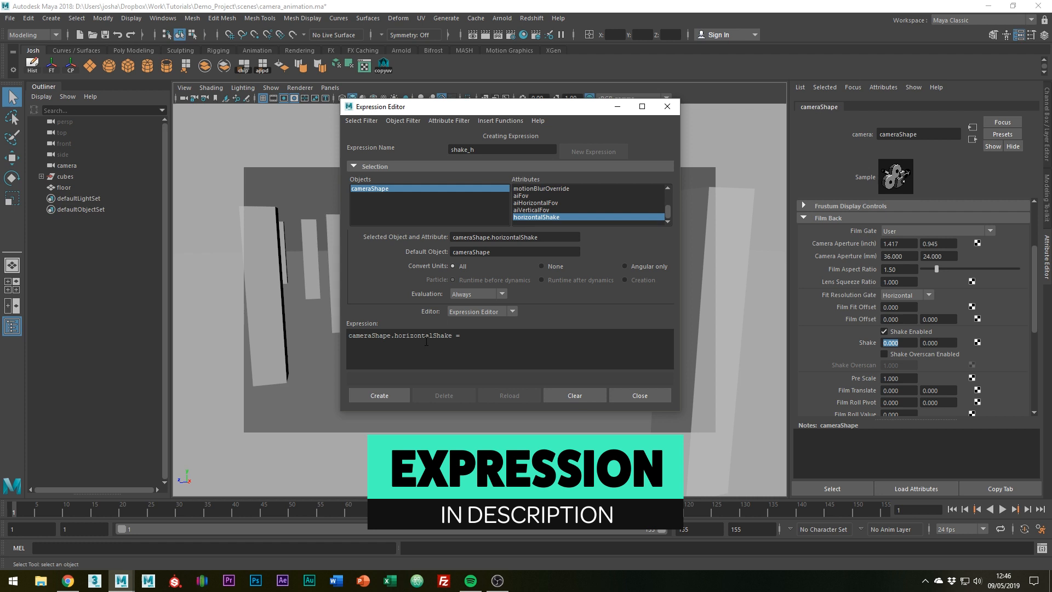
{"action": "type", "text": "noise("}
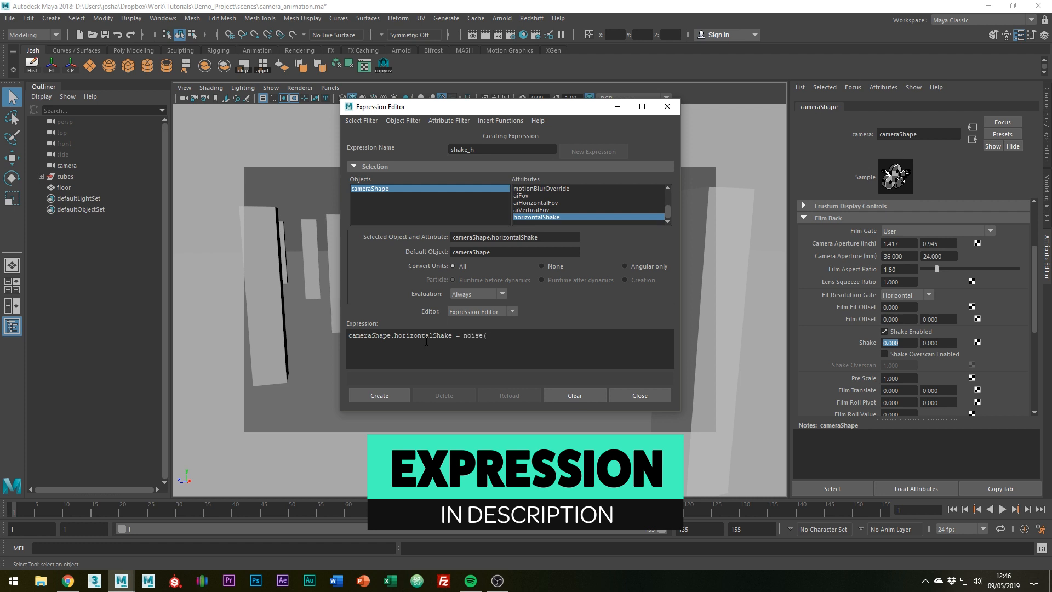
{"action": "type", "text": "frame"}
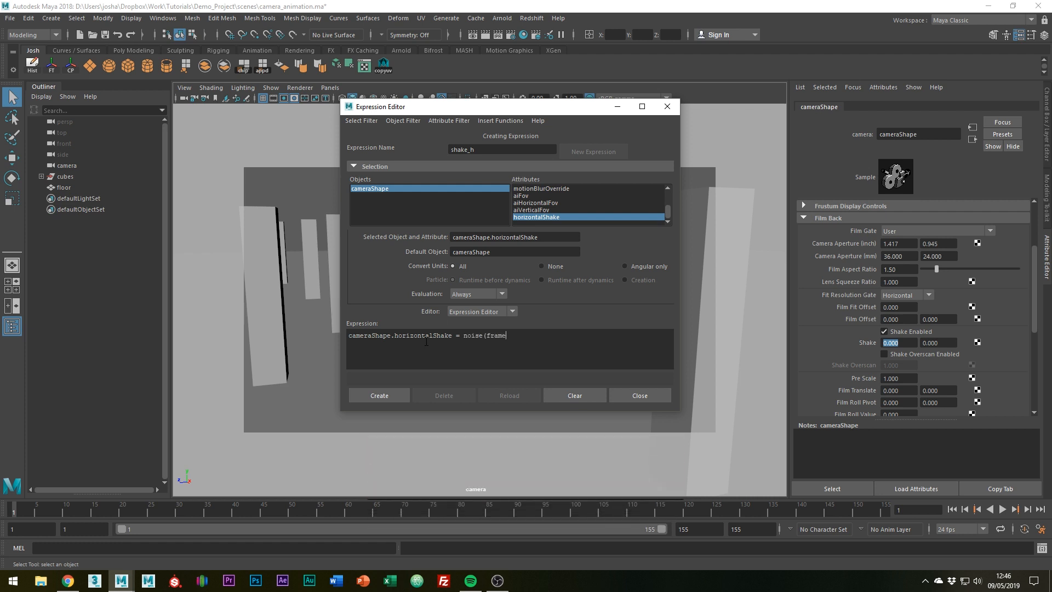
{"action": "type", "text": "*x"}
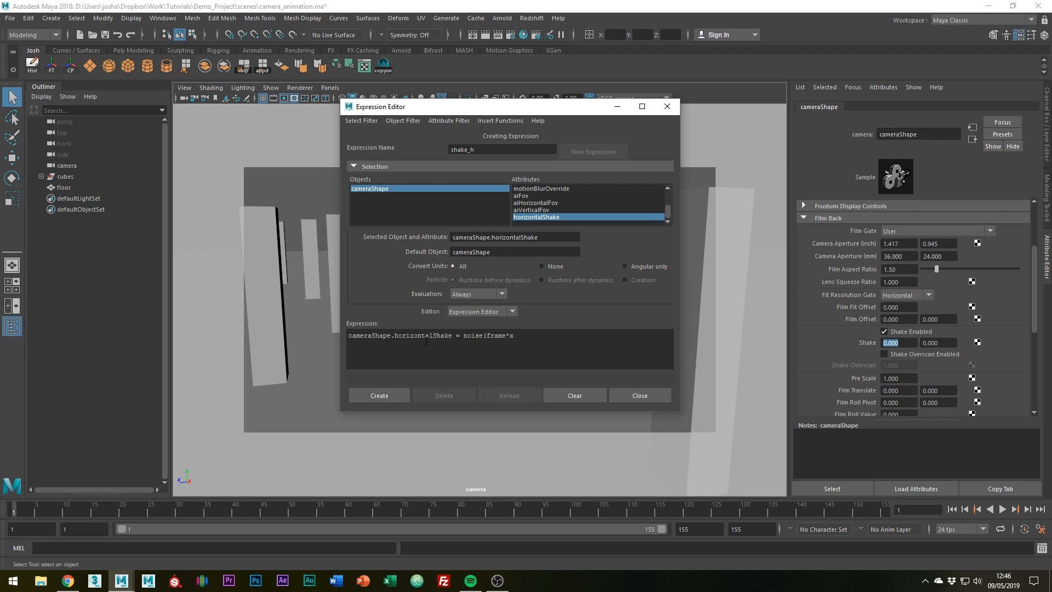
{"action": "type", "text": ")*"}
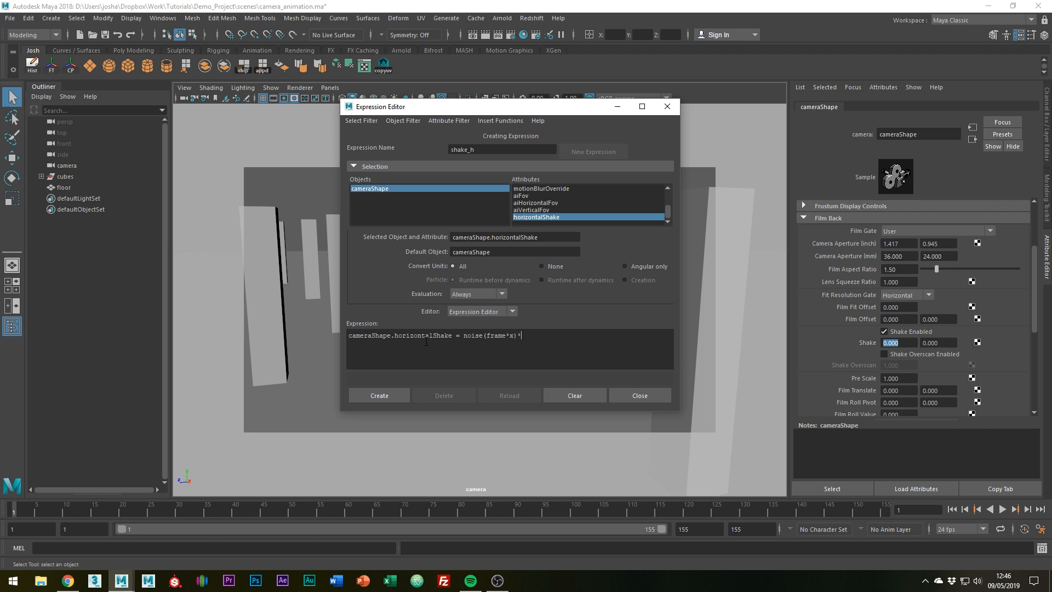
{"action": "type", "text": "y;"}
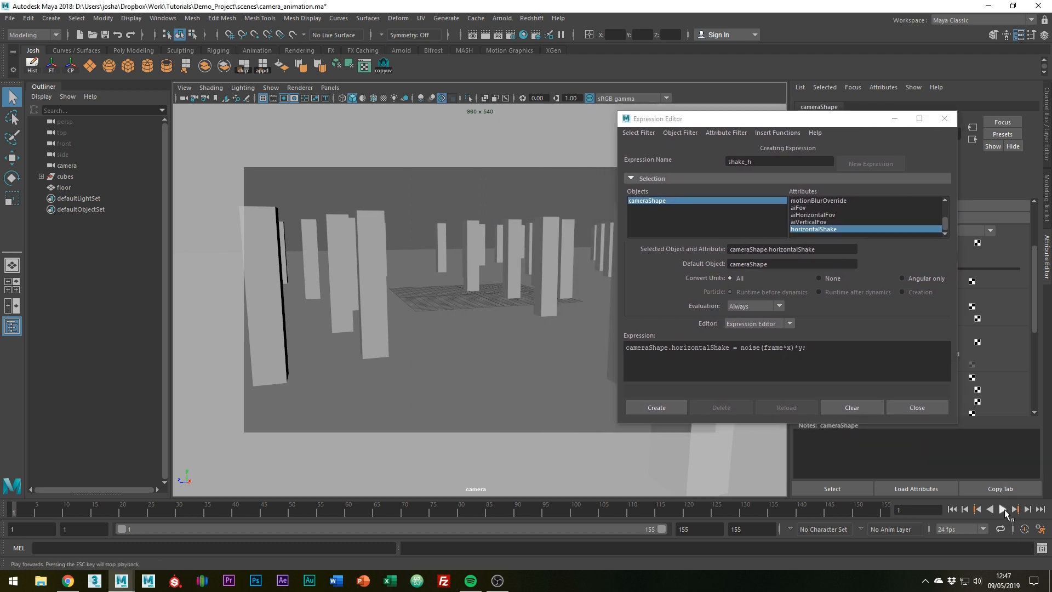
Create shake_h as noise(frame*.05)*.1 and preview the camera jitter during playback.
{"action": "left_click", "coordinate": [1013, 508]}
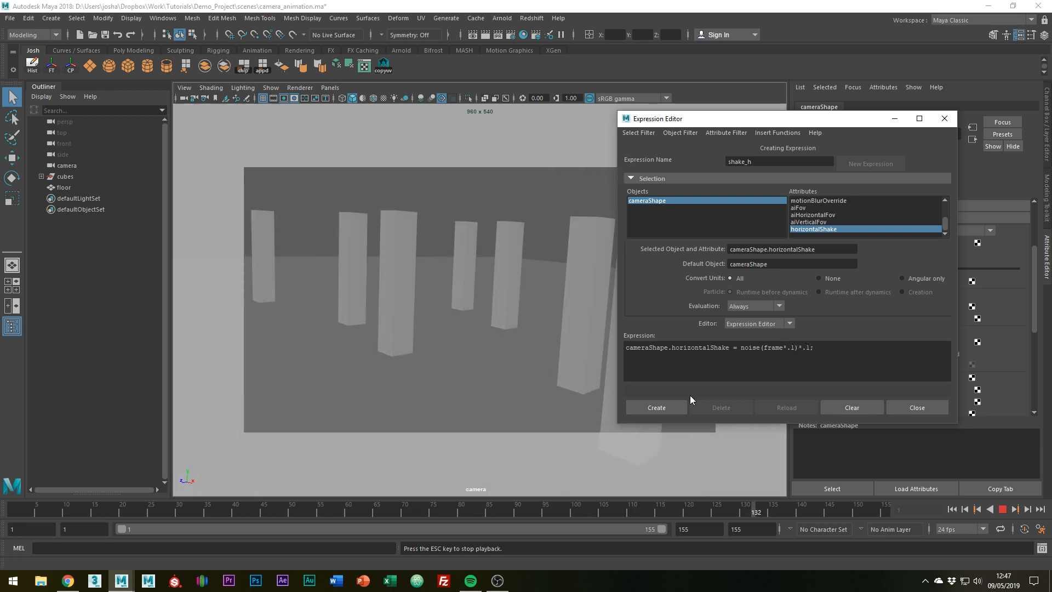
{"action": "left_click", "coordinate": [655, 408]}
{"action": "type", "text": "05"}
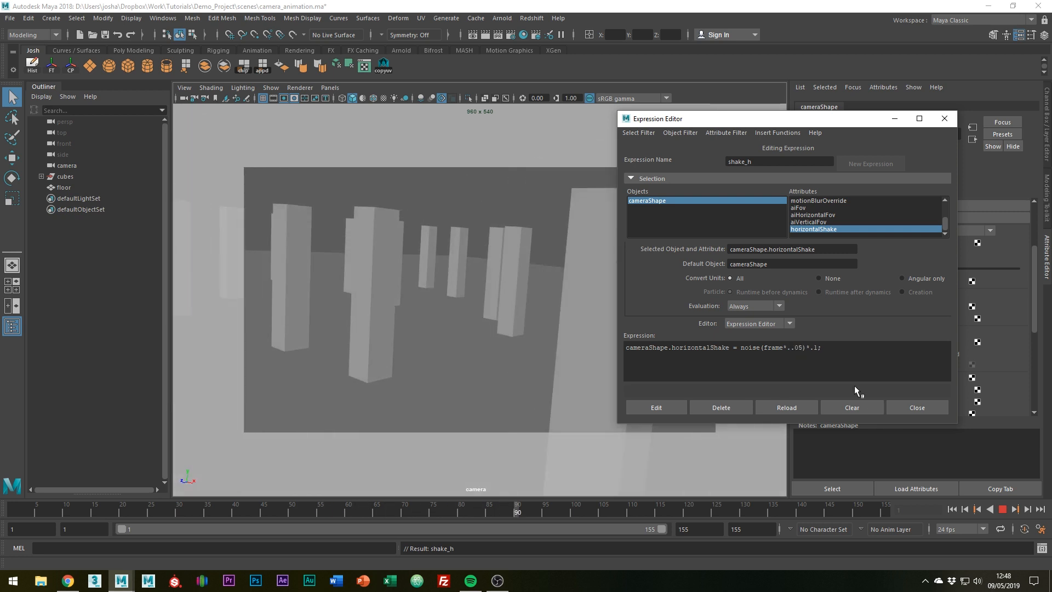
Lower the shake_h multiplier to .07 and apply the edit.
{"action": "left_click", "coordinate": [655, 408]}
{"action": "type", "text": "07"}
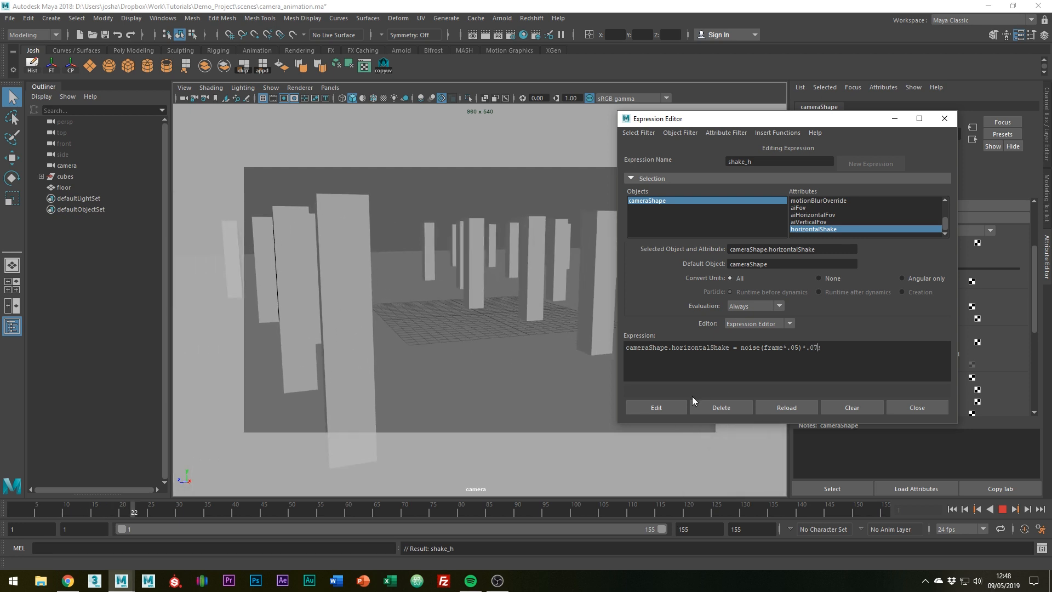
{"action": "left_click", "coordinate": [655, 407]}
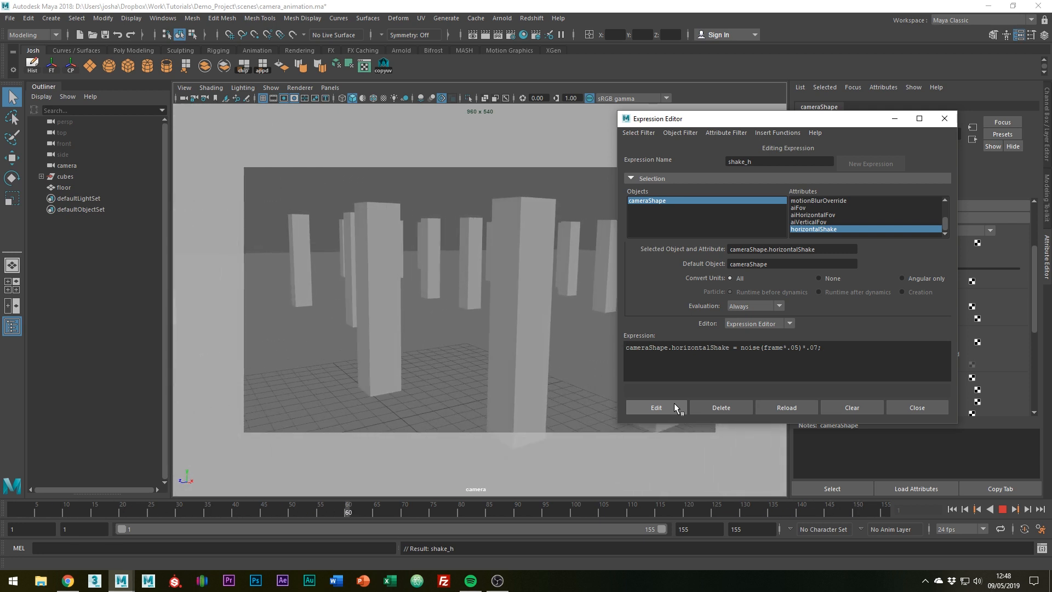
Close shake_h and create a new expression shake_v on the camera's verticalShake attribute.
{"action": "left_click", "coordinate": [916, 407]}
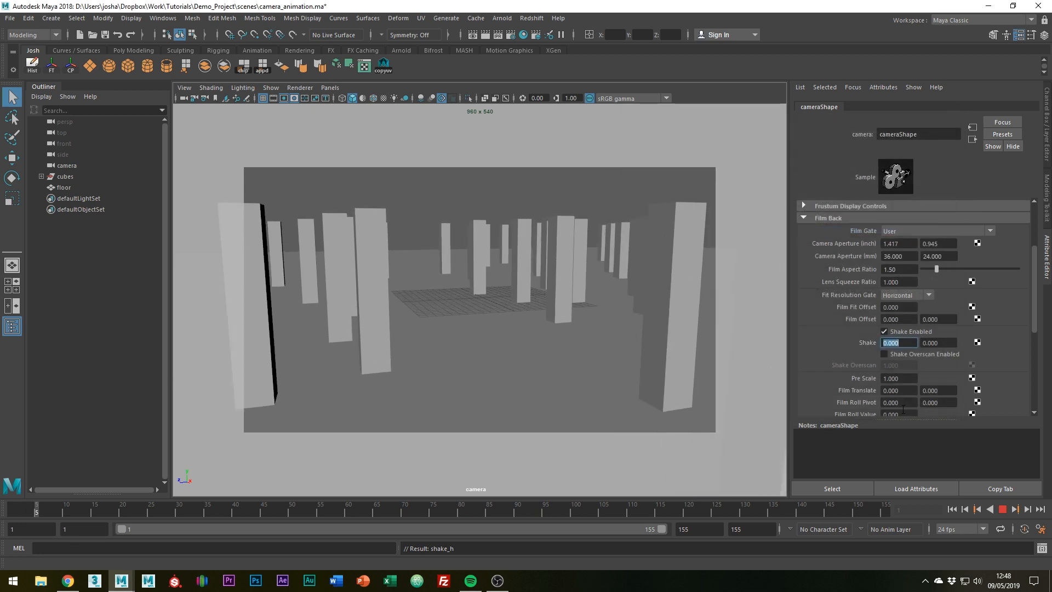
{"action": "right_click", "coordinate": [977, 342]}
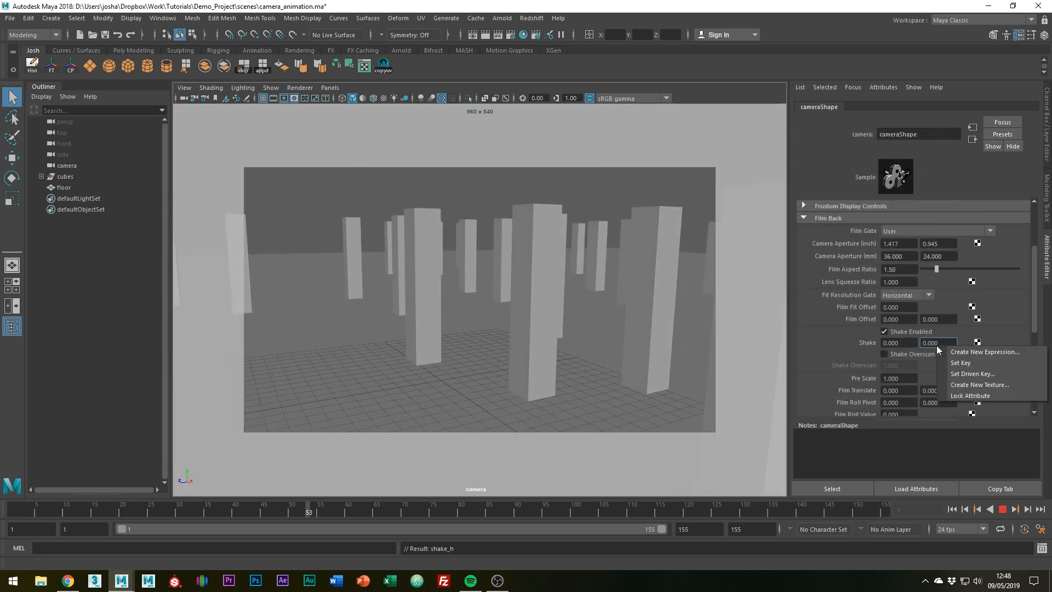
{"action": "left_click", "coordinate": [985, 352]}
{"action": "type", "text": "shake_v"}
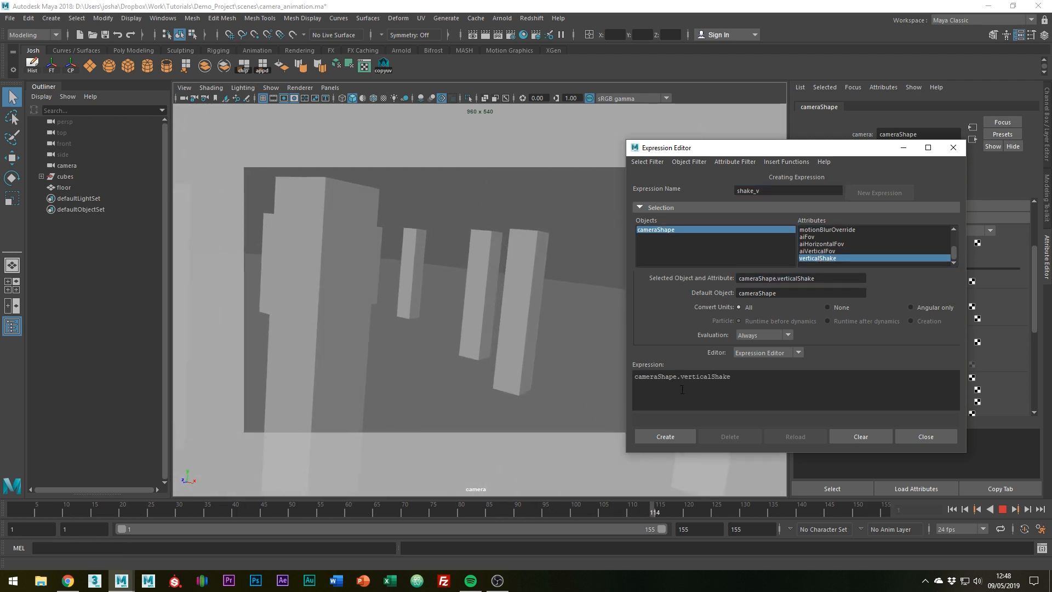
Create shake_v as cameraShape.verticalShake = noise(frame*.05)*.05;.
{"action": "type", "text": "= no"}
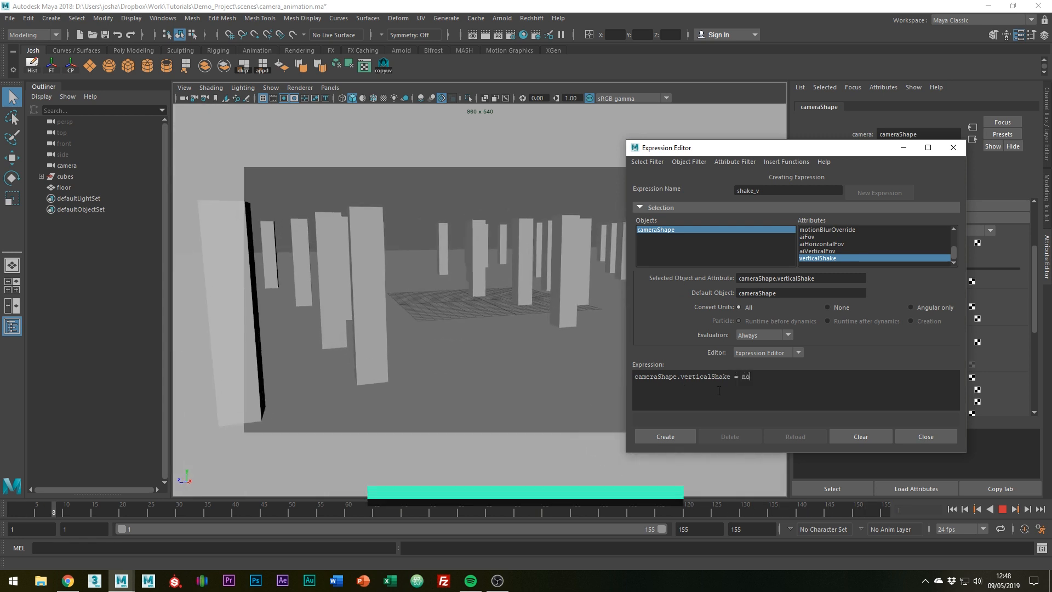
{"action": "type", "text": "oise(frame*.1)*.1;"}
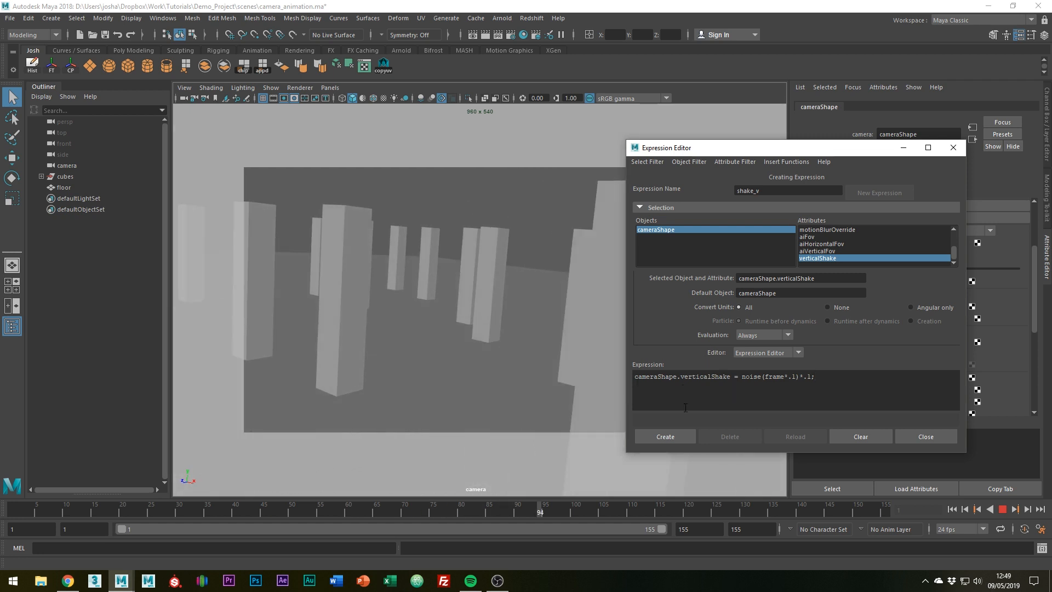
{"action": "left_click", "coordinate": [664, 436]}
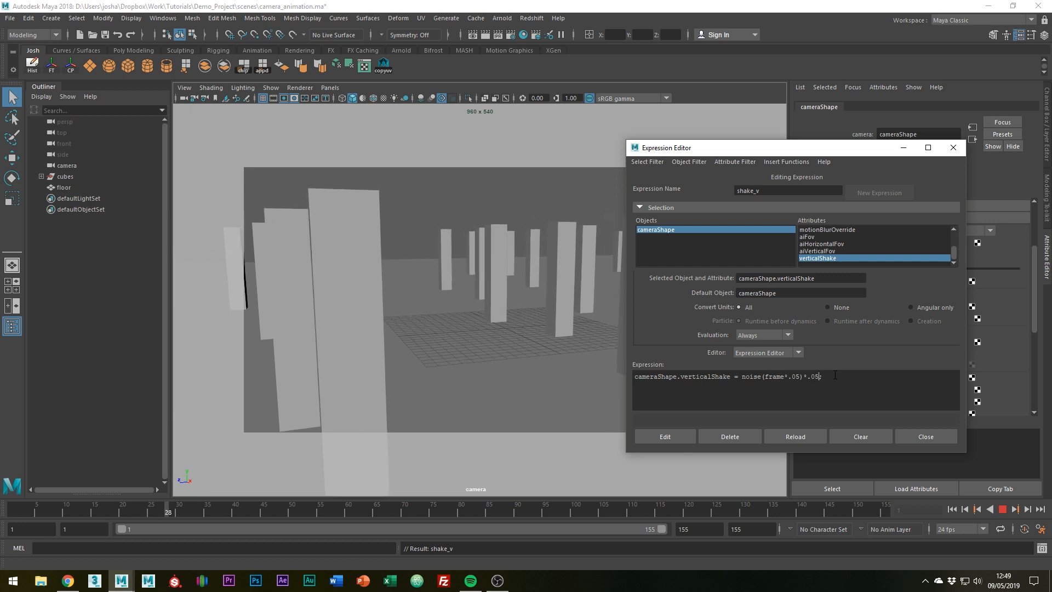
Lower the shake_v multiplier to .03 and apply the edit.
{"action": "left_click", "coordinate": [664, 436]}
{"action": "type", "text": "3"}
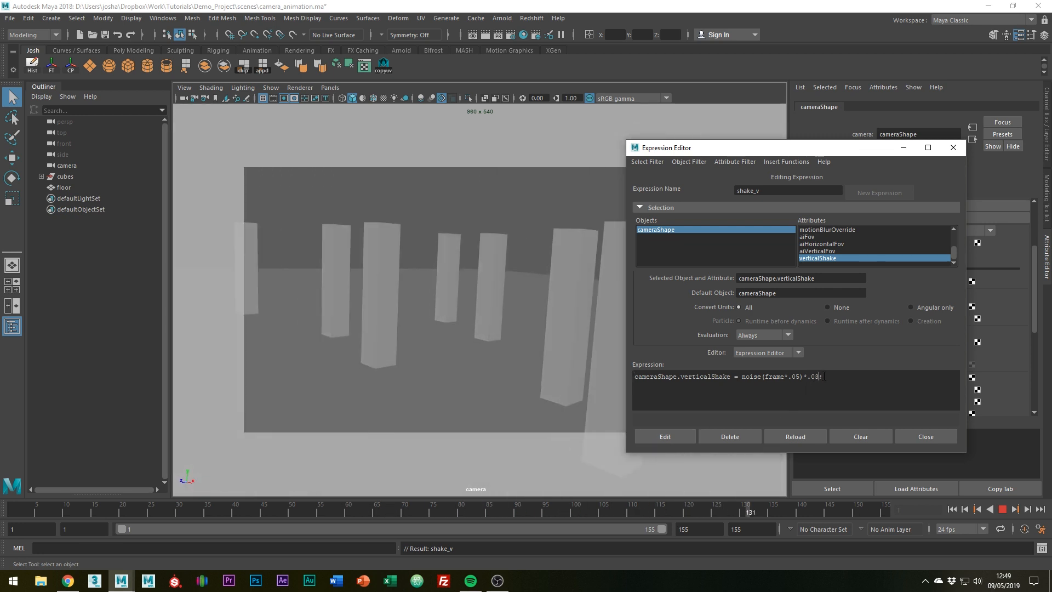
{"action": "left_click", "coordinate": [664, 436]}
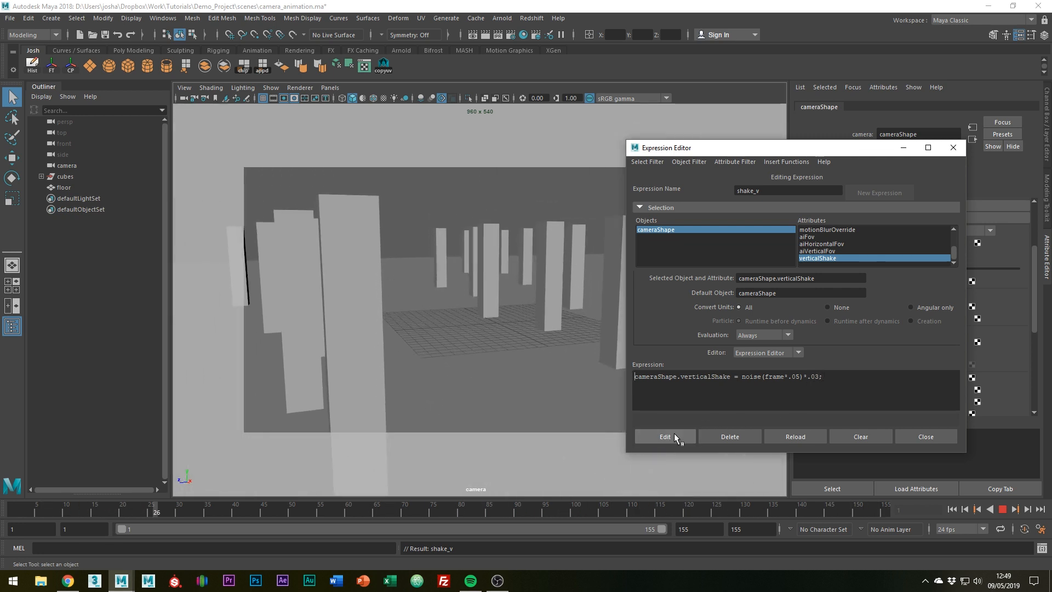